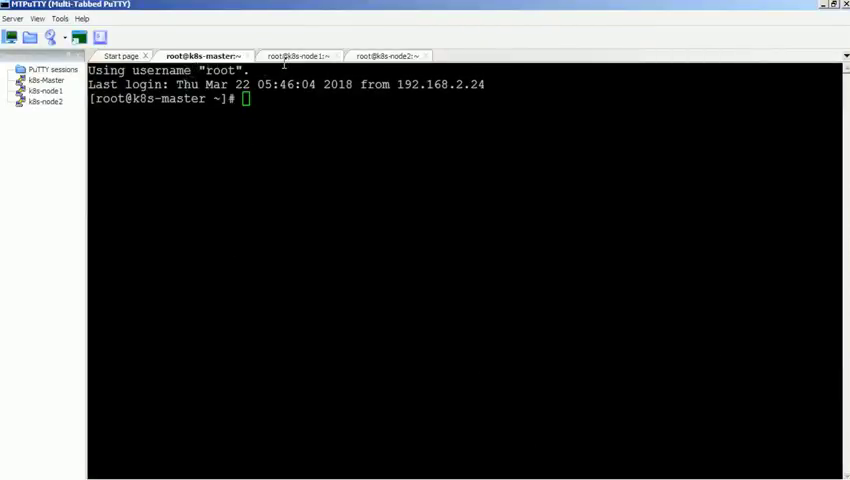
- Return to the k8s-master shell session and clear the terminal
{"action": "left_click", "coordinate": [295, 55]}
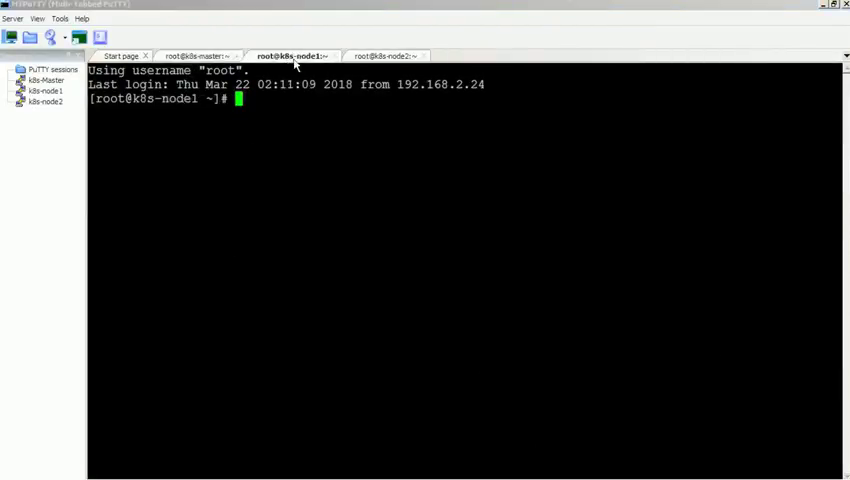
{"action": "left_click", "coordinate": [382, 55]}
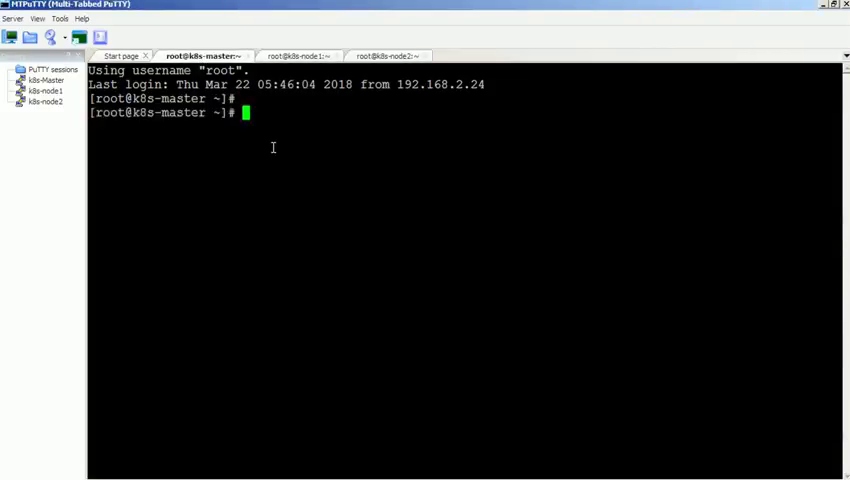
{"action": "type", "text": "clear"}
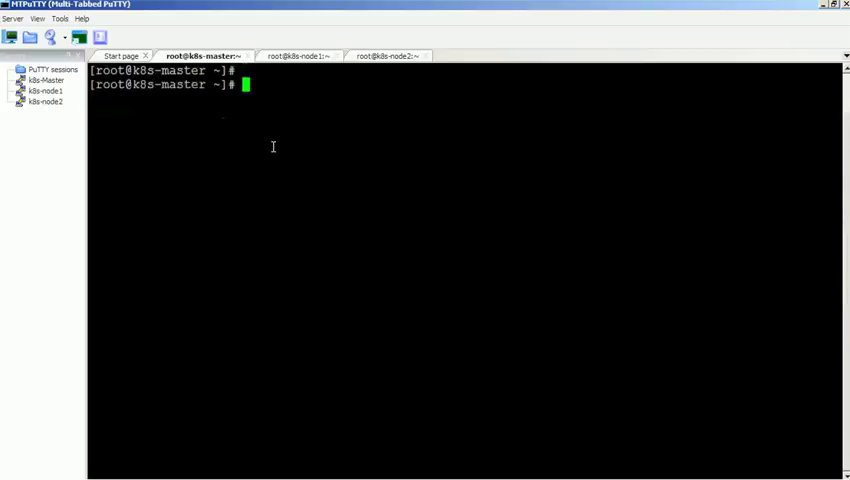
- Run kubectl run web-pod with image nginx, port 80 and generator run-pod/v1
{"action": "type", "text": "kub"}
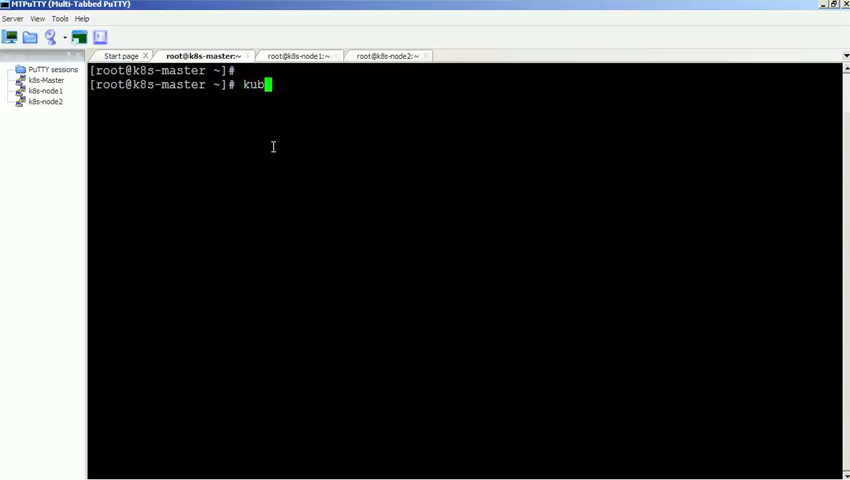
{"action": "type", "text": "ectl ru"}
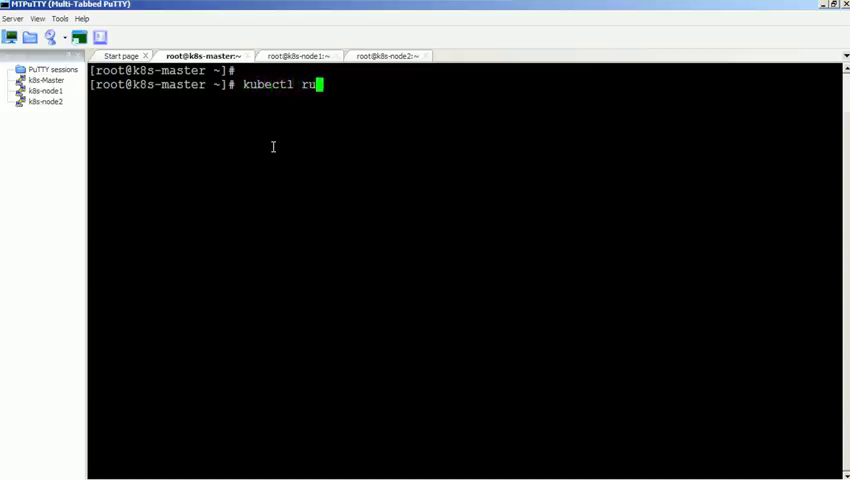
{"action": "type", "text": "n we"}
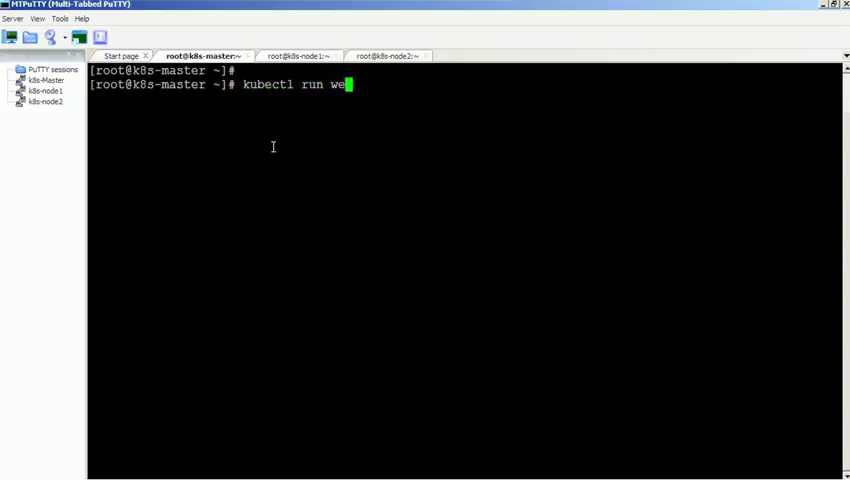
{"action": "type", "text": "b-pod --im"}
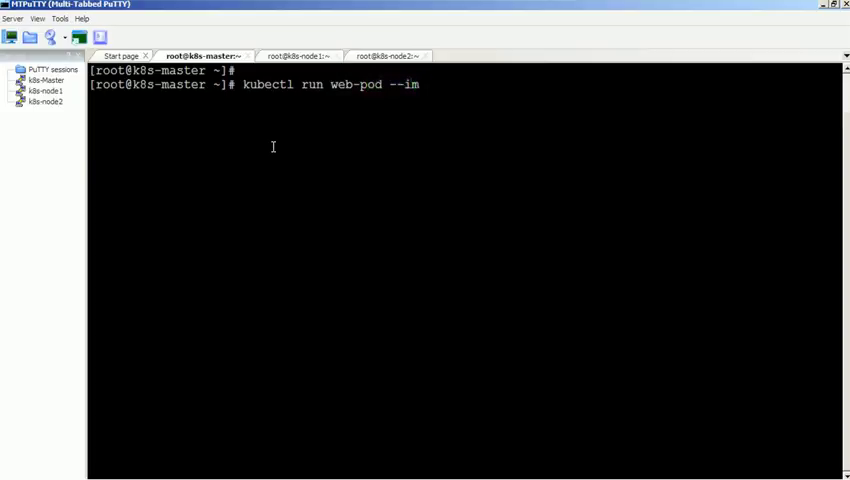
{"action": "type", "text": "age=n"}
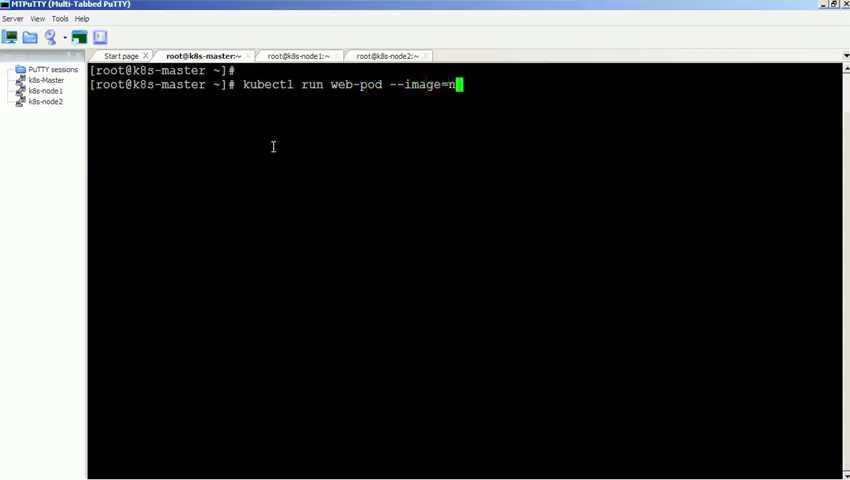
{"action": "type", "text": "ginx"}
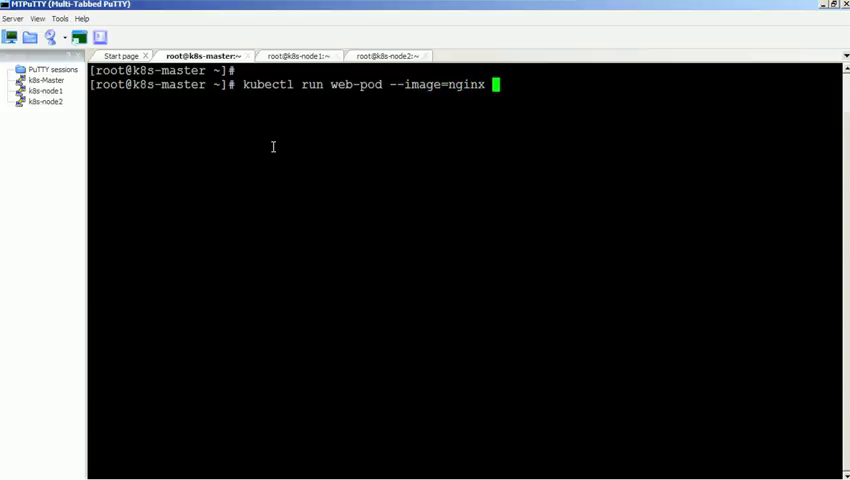
{"action": "type", "text": "--port"}
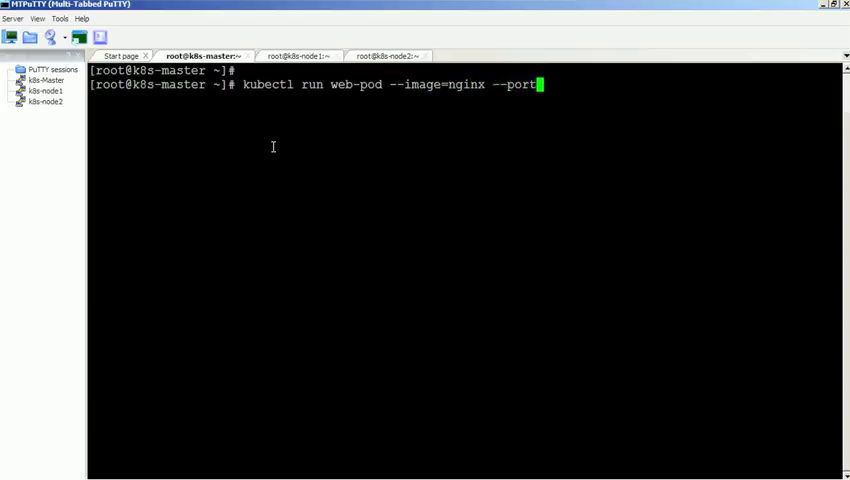
{"action": "type", "text": "=80"}
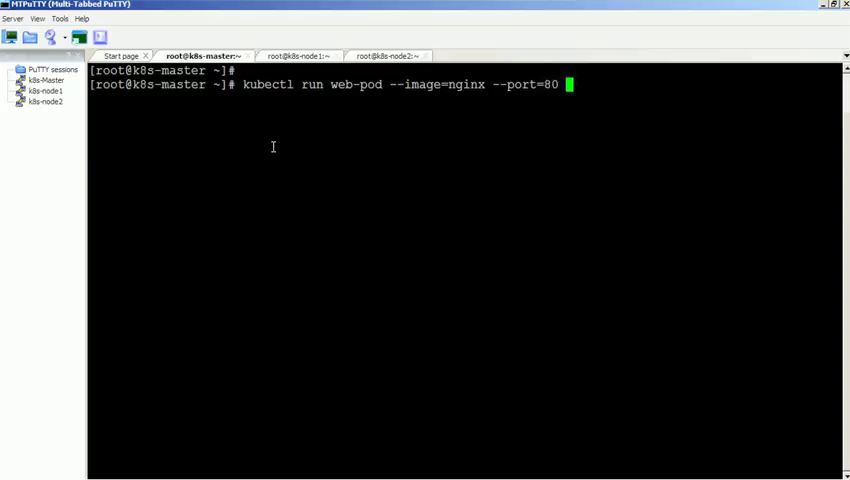
{"action": "type", "text": "--generator=r"}
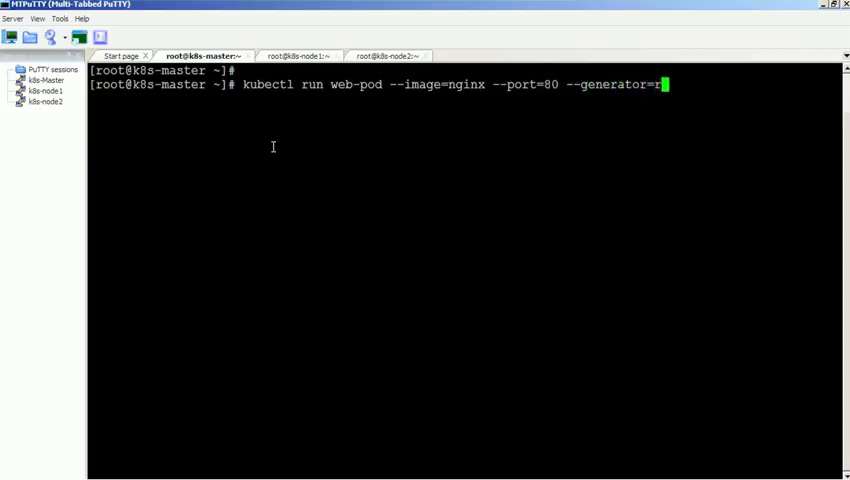
{"action": "type", "text": "n-pod"}
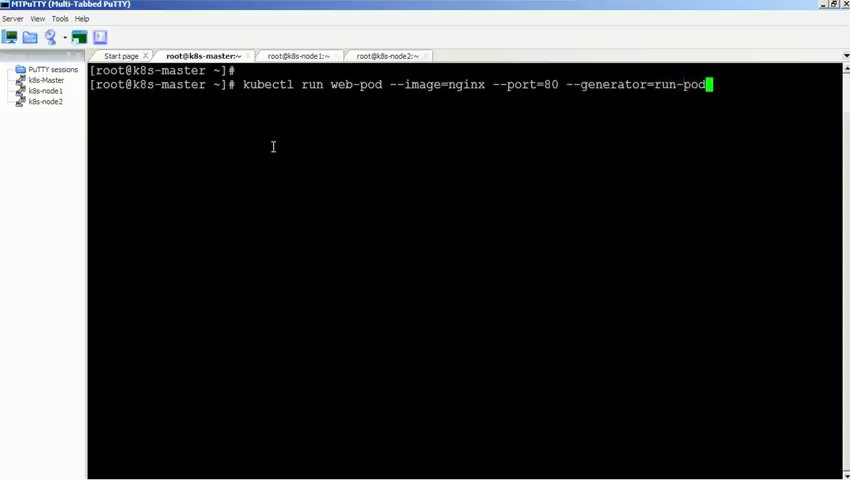
{"action": "type", "text": "/v1"}
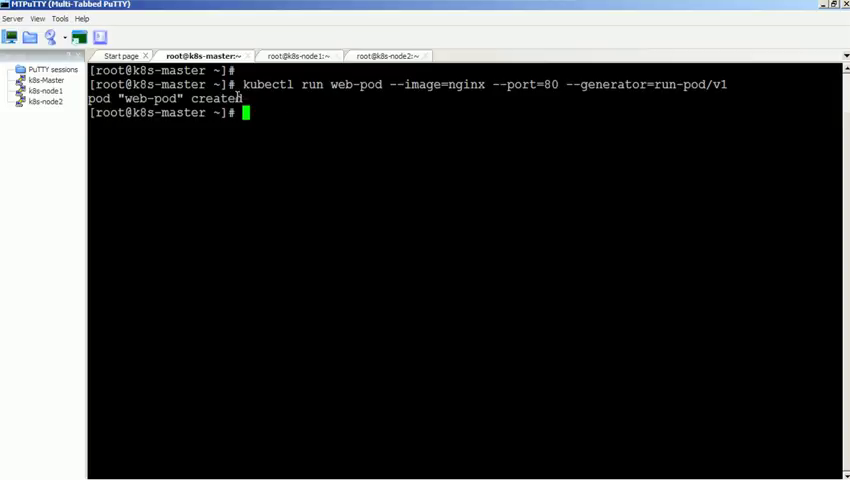
{"action": "type", "text": "cl"}
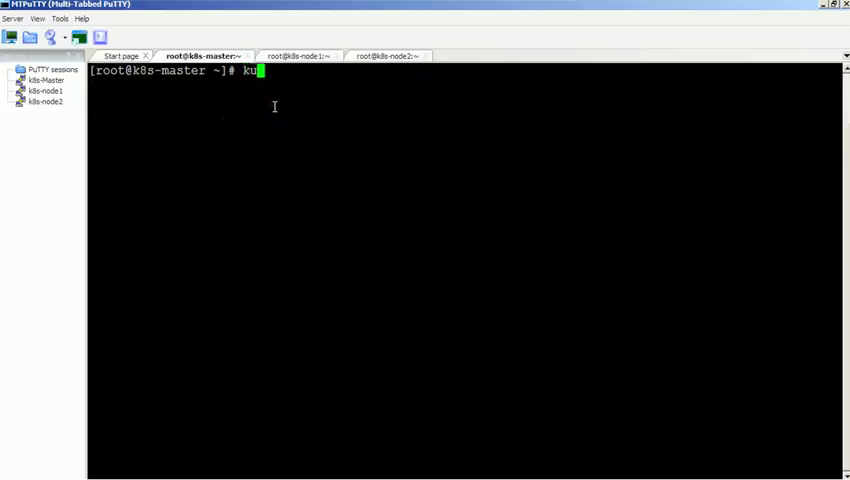
- Run kubectl get pods, showing web-pod still in ContainerCreating
{"action": "type", "text": "bectl"}
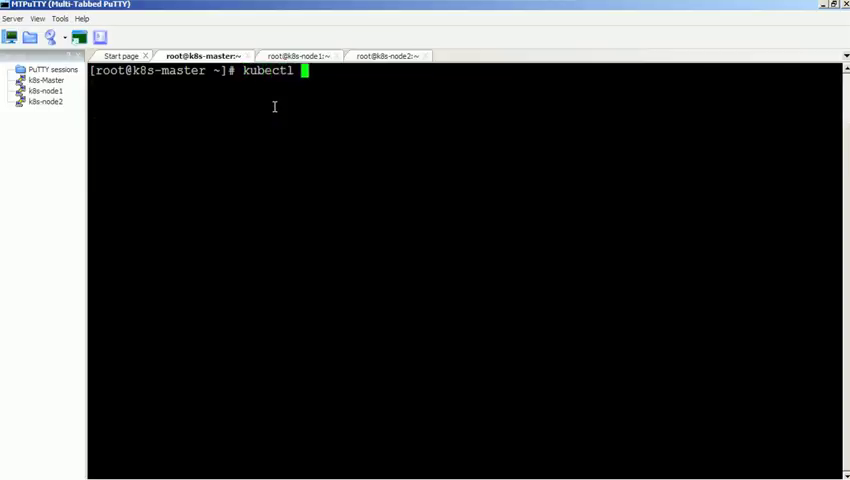
{"action": "type", "text": "get pods"}
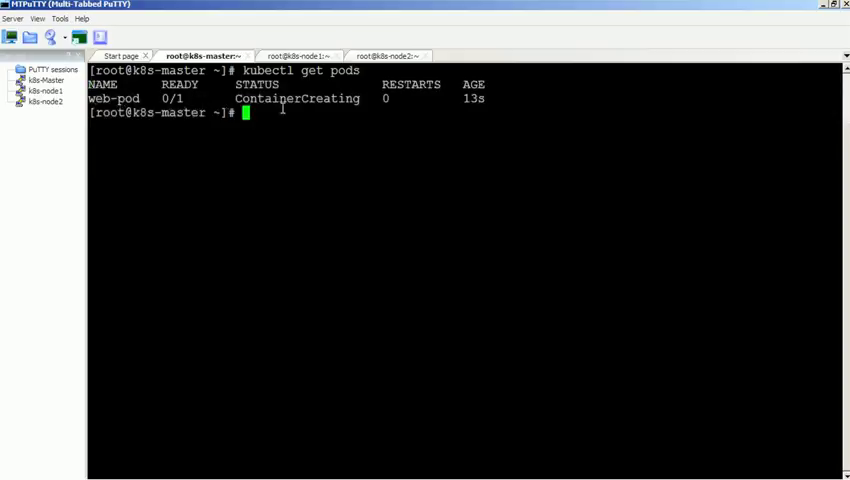
{"action": "type", "text": "kubectl des"}
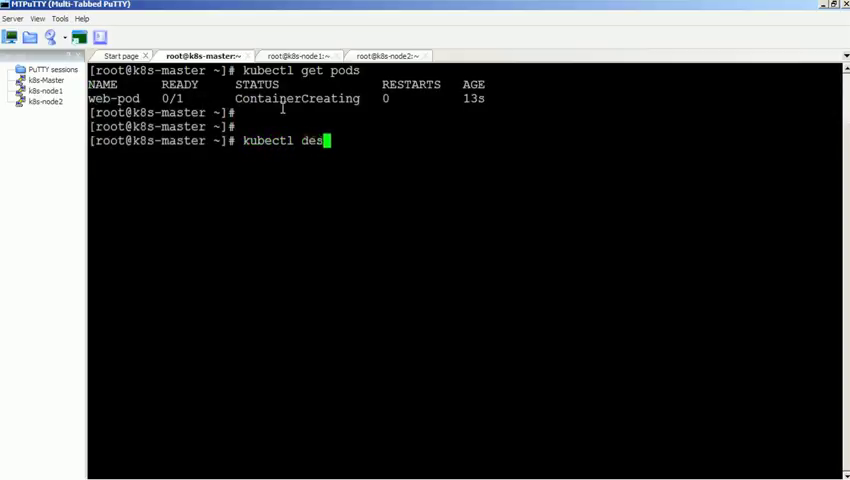
- Describe web-pod and scroll to see it Running on k8s-node1 at 10.244.1.46
{"action": "type", "text": "cribe pods"}
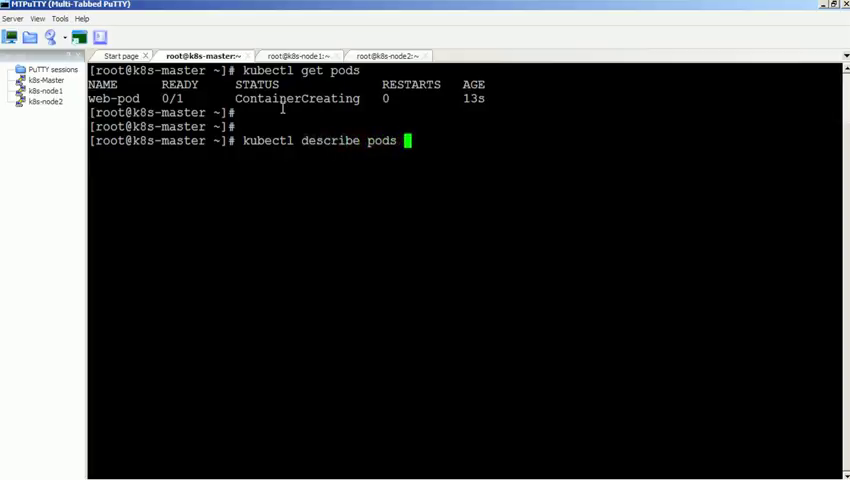
{"action": "type", "text": "web-pod"}
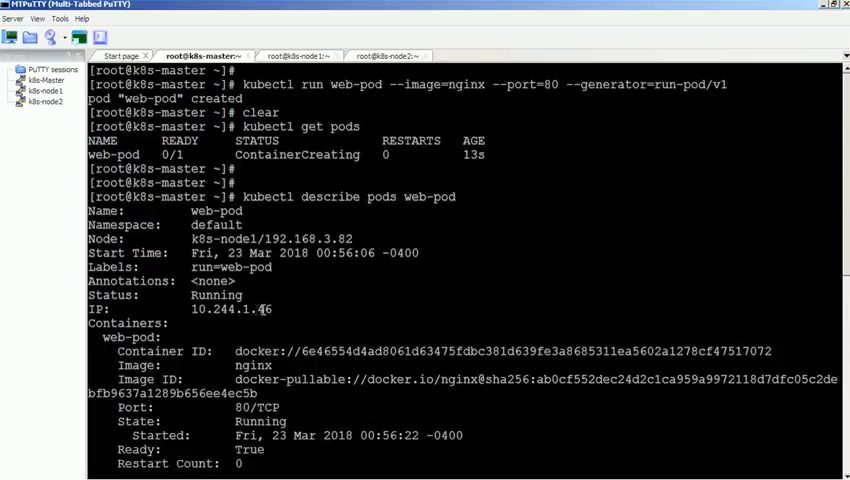
{"action": "scroll", "scroll_direction": "down", "scroll_amount": 3}
{"action": "type", "text": "kub"}
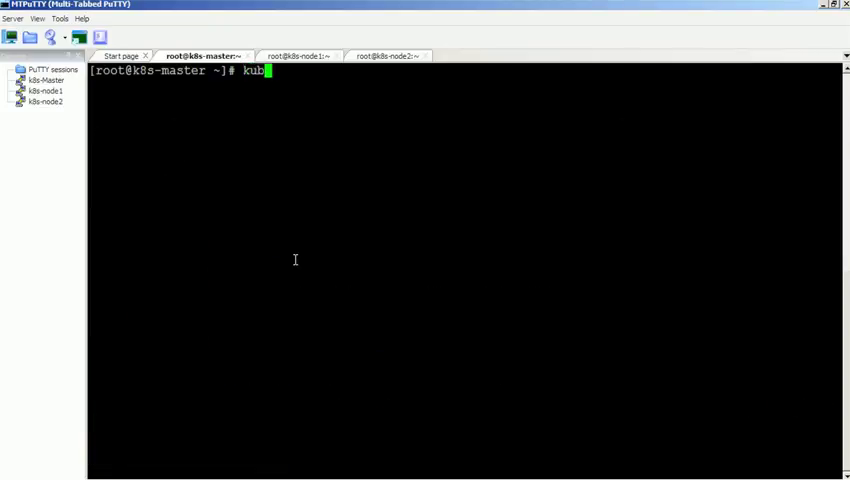
- Run kubectl get pods again, showing web-pod 1/1 Running
{"action": "type", "text": "ectl get pods"}
{"action": "type", "text": "kubectl"}
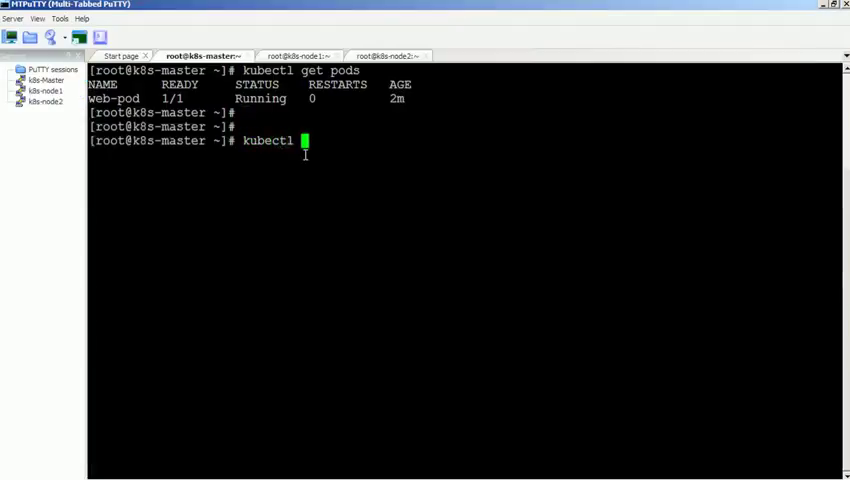
- Forward local port 8888 to web-pod port 80 and open a second k8s-Master session
{"action": "type", "text": "port"}
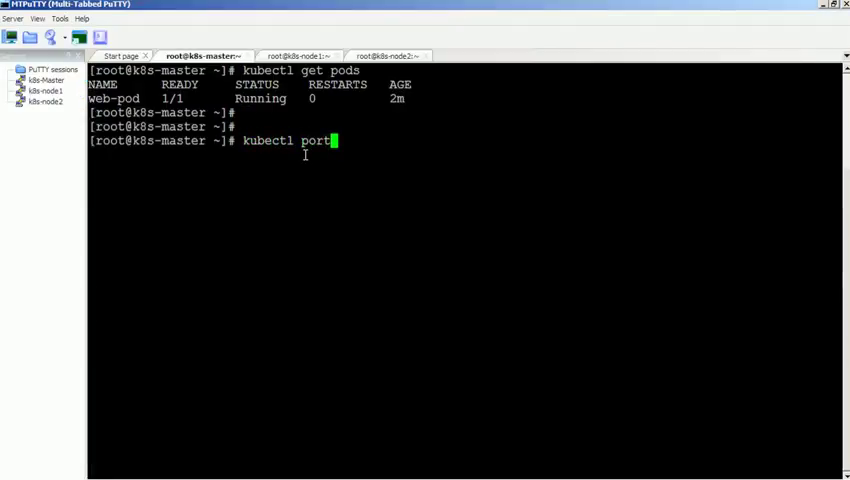
{"action": "type", "text": "-forward we"}
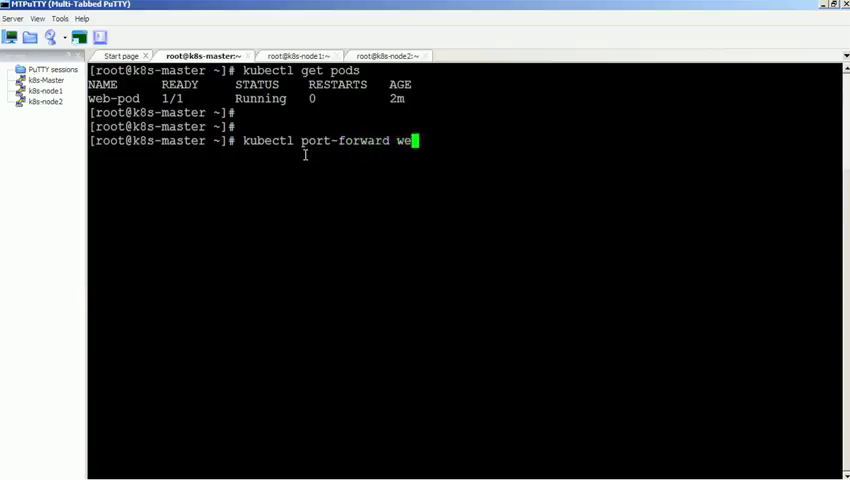
{"action": "type", "text": "b-pod"}
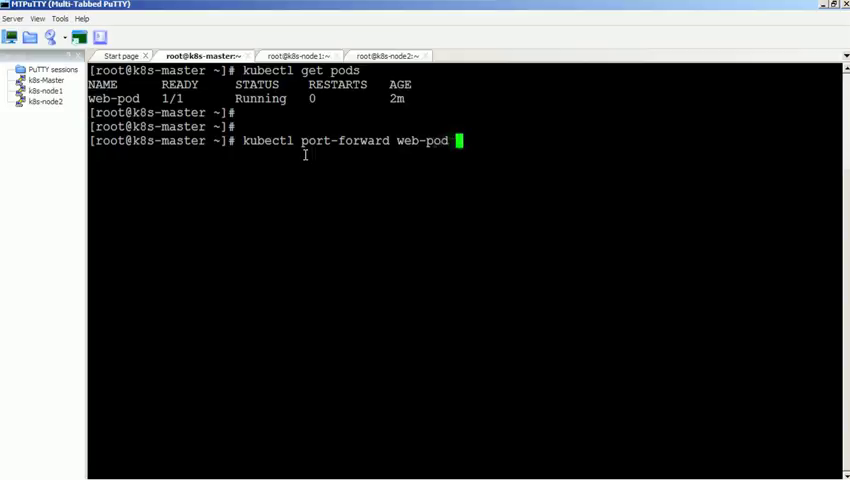
{"action": "type", "text": "88"}
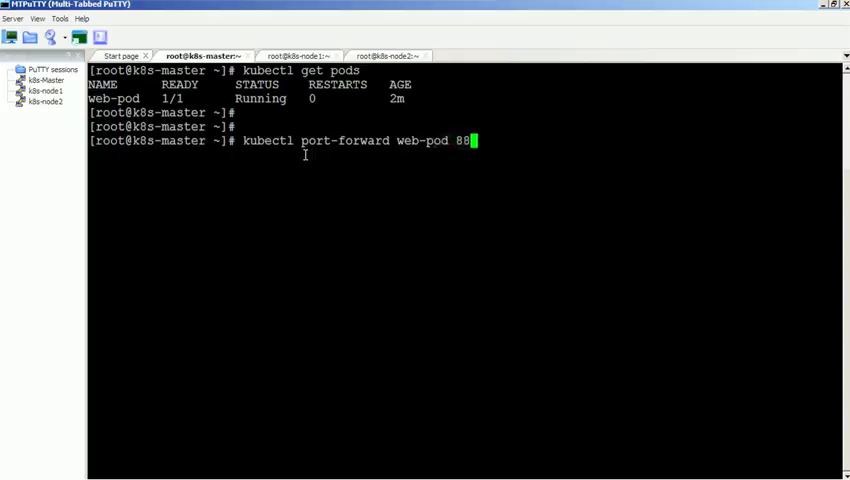
{"action": "type", "text": "88:8"}
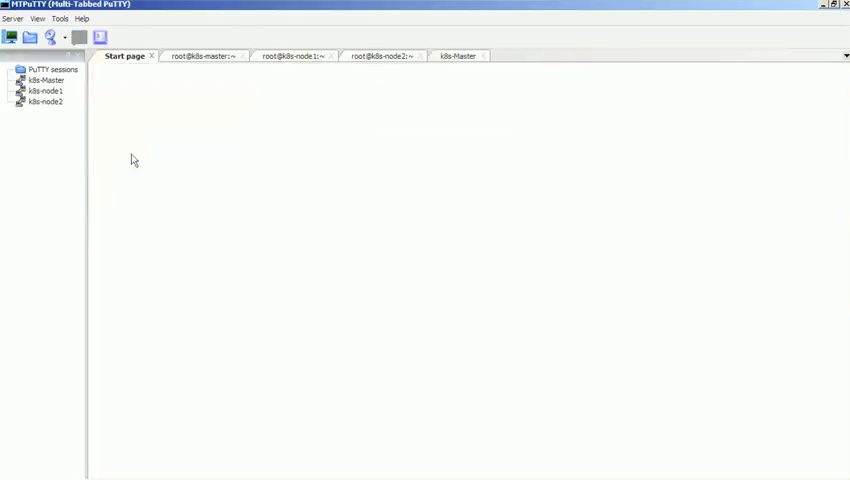
- Curl localhost:8888 in the new master tab to get the nginx welcome page
{"action": "left_click", "coordinate": [472, 55]}
{"action": "type", "text": "cur"}
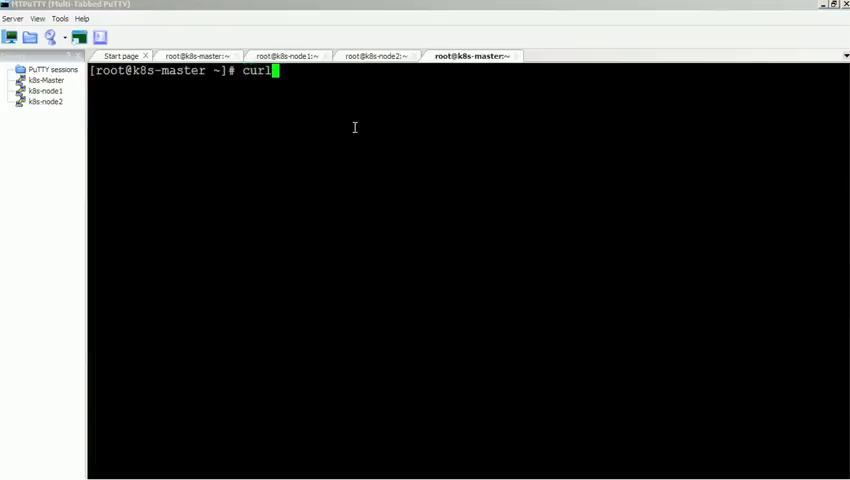
{"action": "type", "text": "localhost:"}
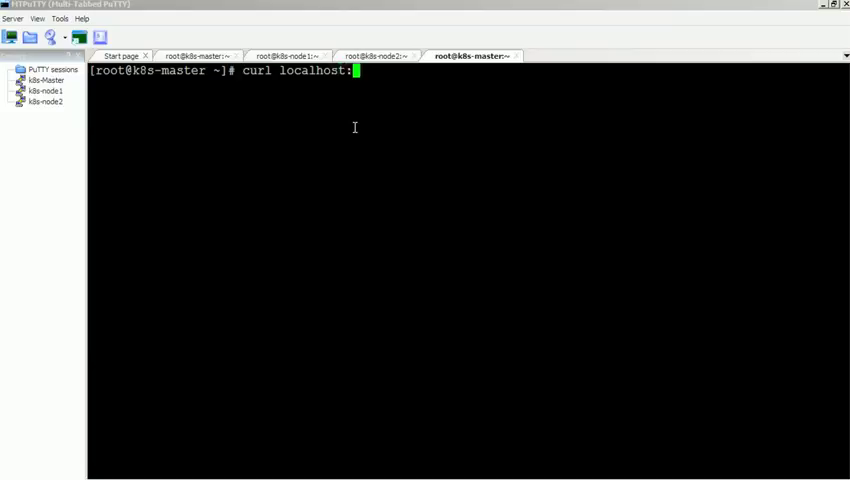
{"action": "type", "text": "8888"}
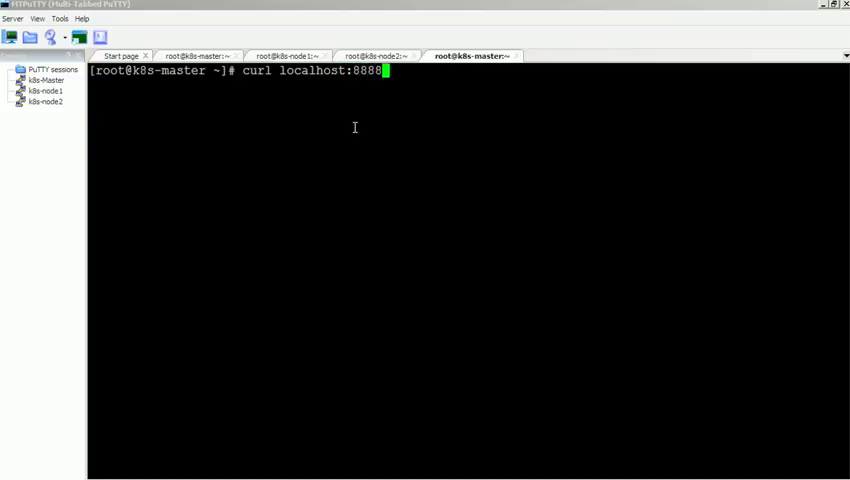
{"action": "key", "text": "Return"}
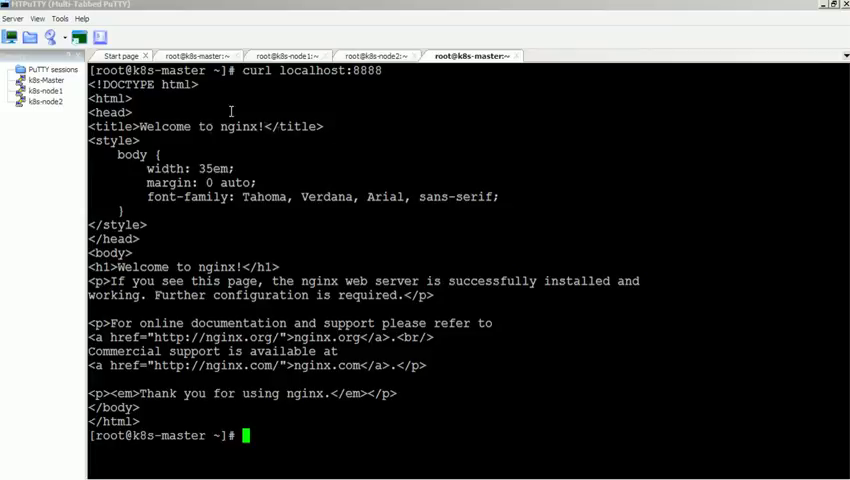
{"action": "scroll", "scroll_direction": "down", "scroll_amount": 3}
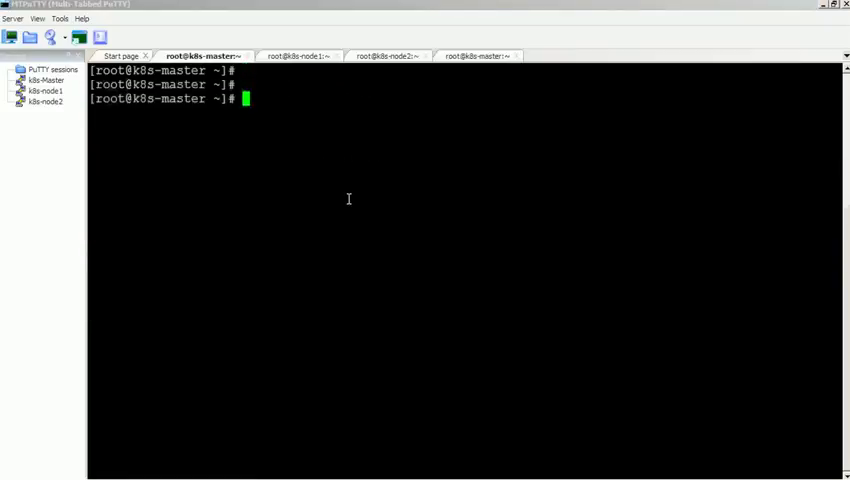
- Show web-pod's logs with its five curl GET 200 requests, then clear the screen
{"action": "type", "text": "kubectl"}
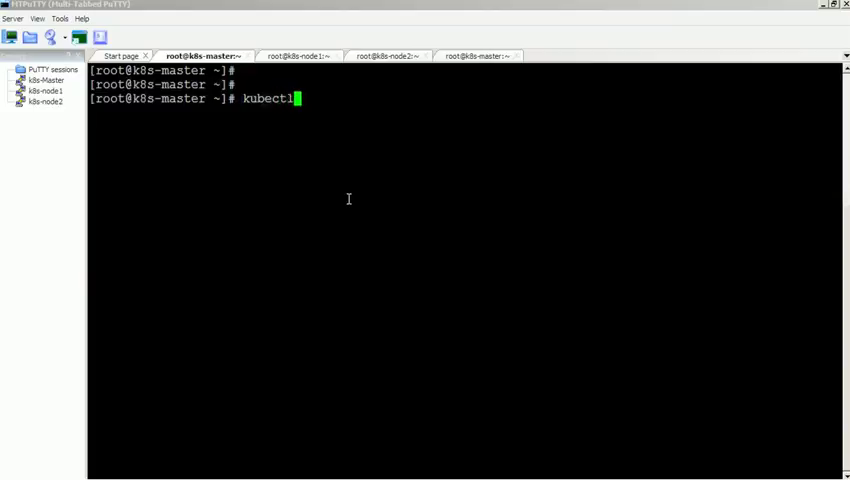
{"action": "type", "text": "lg"}
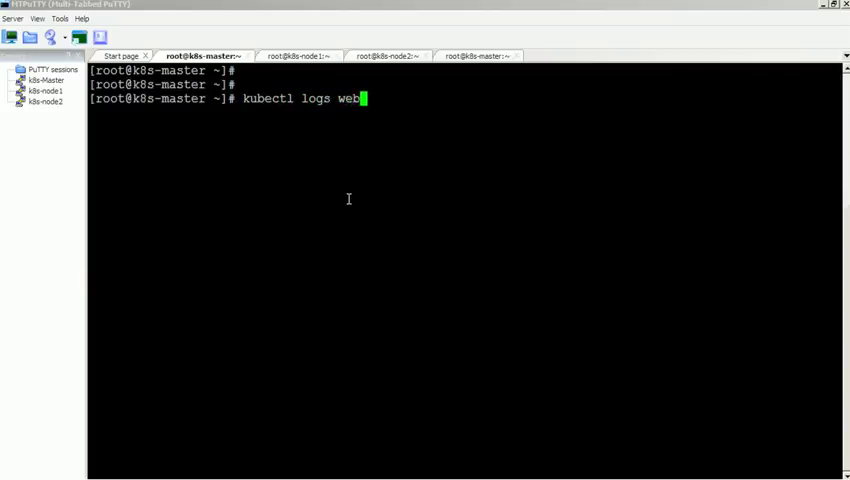
{"action": "type", "text": "-pod"}
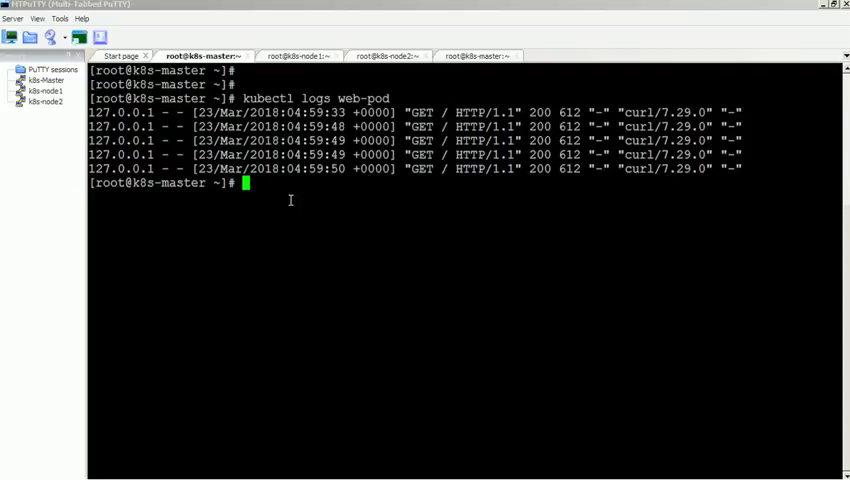
{"action": "type", "text": "c"}
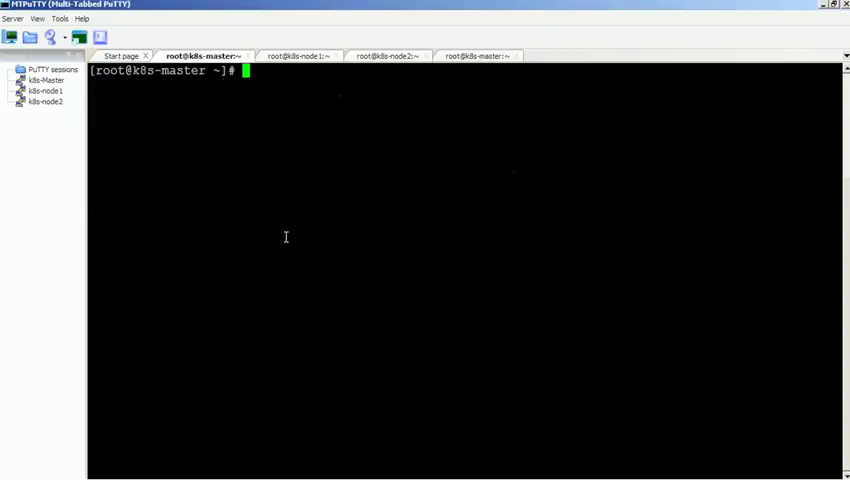
- List pods with -o wide showing web-pod on k8s-node1 at 10.244.1.46, then clear
{"action": "type", "text": "kubectl get po"}
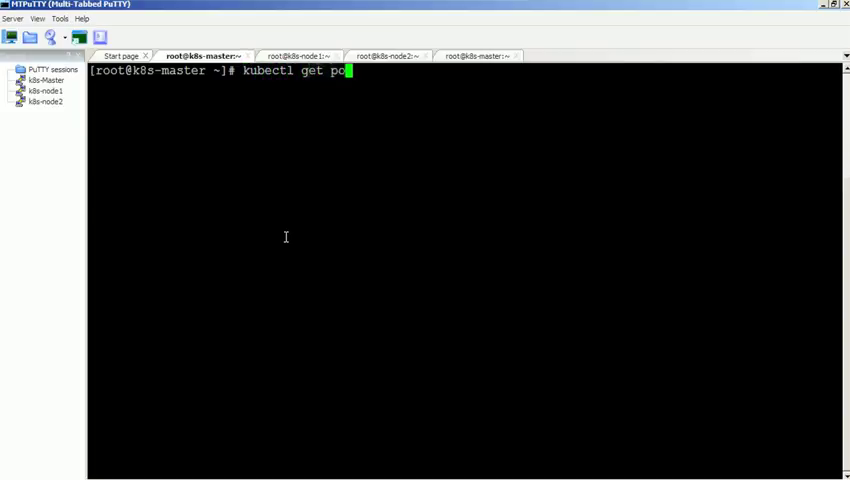
{"action": "type", "text": "ds -o wide"}
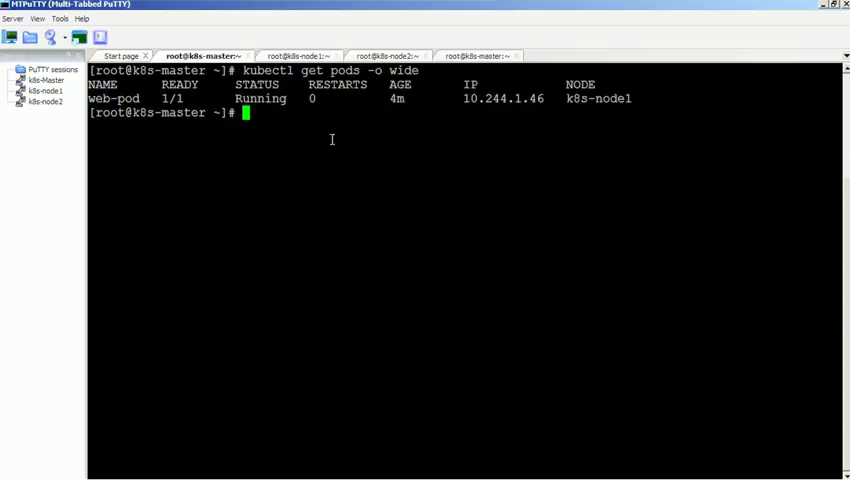
{"action": "type", "text": "clear"}
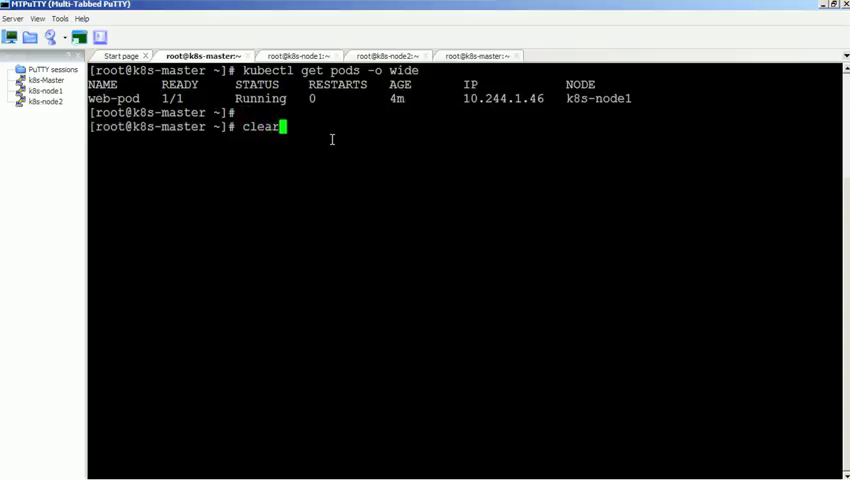
{"action": "key", "text": "Return"}
{"action": "type", "text": "kubectl get pod we"}
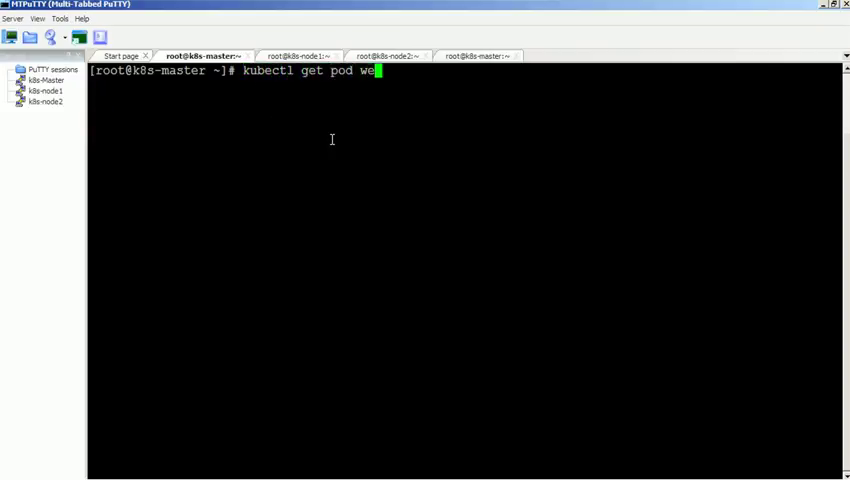
- Run kubectl get pod web-pod -o yaml and scroll through the YAML
{"action": "type", "text": "b-pod -o"}
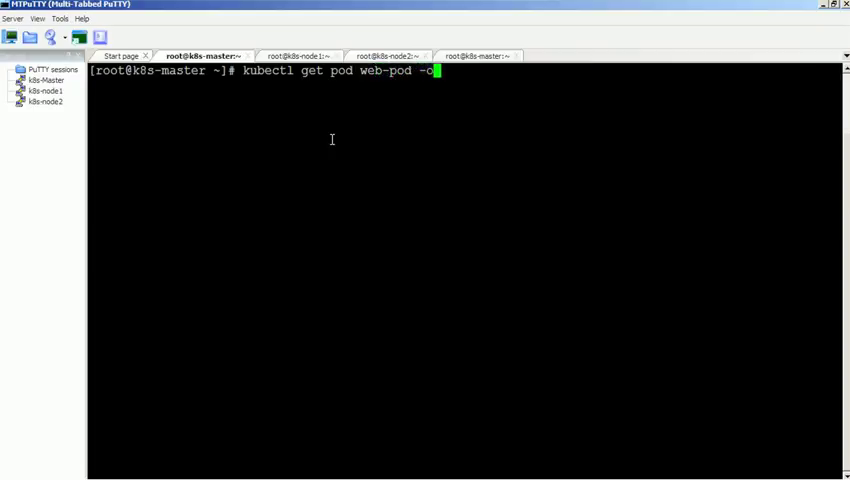
{"action": "type", "text": "yaml"}
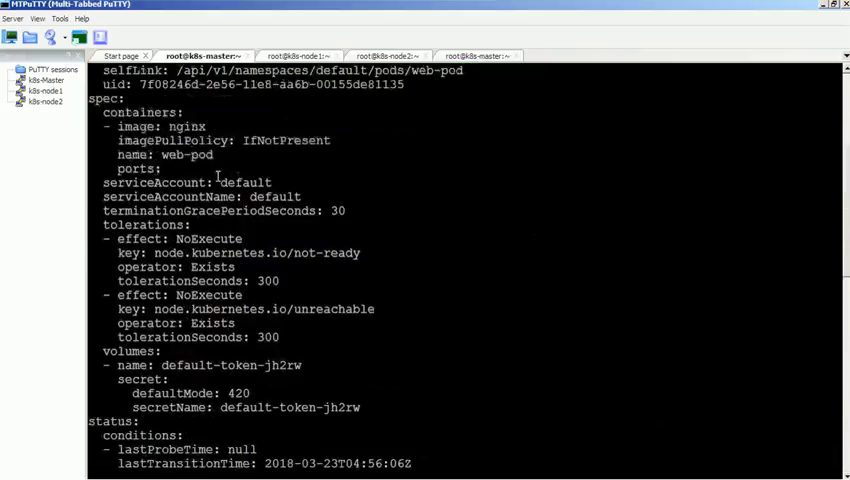
{"action": "key", "text": "Return"}
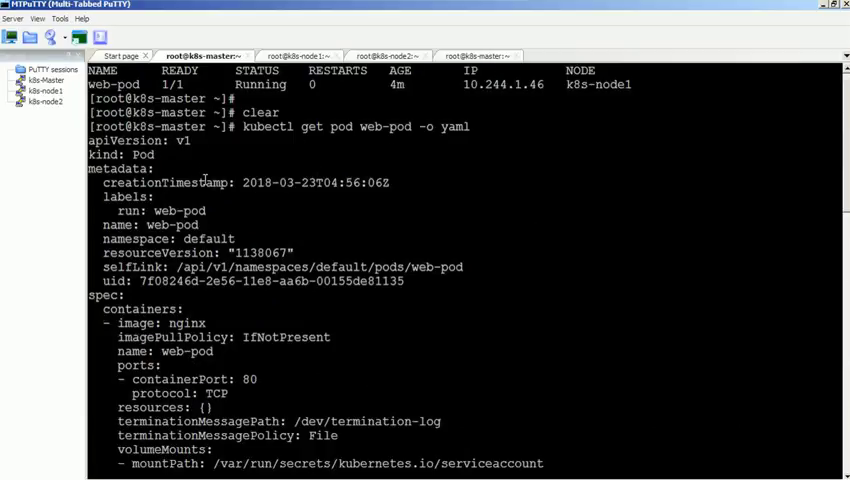
{"action": "mouse_move", "coordinate": [246, 302]}
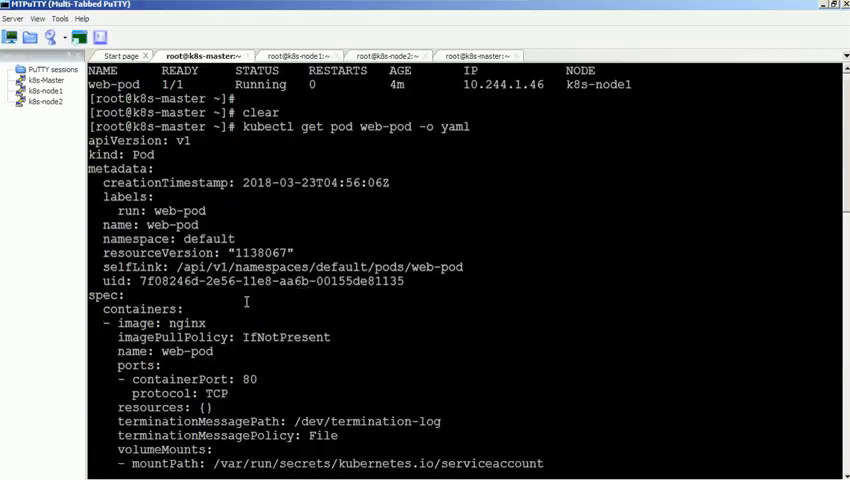
{"action": "scroll", "scroll_direction": "down", "scroll_amount": 3}
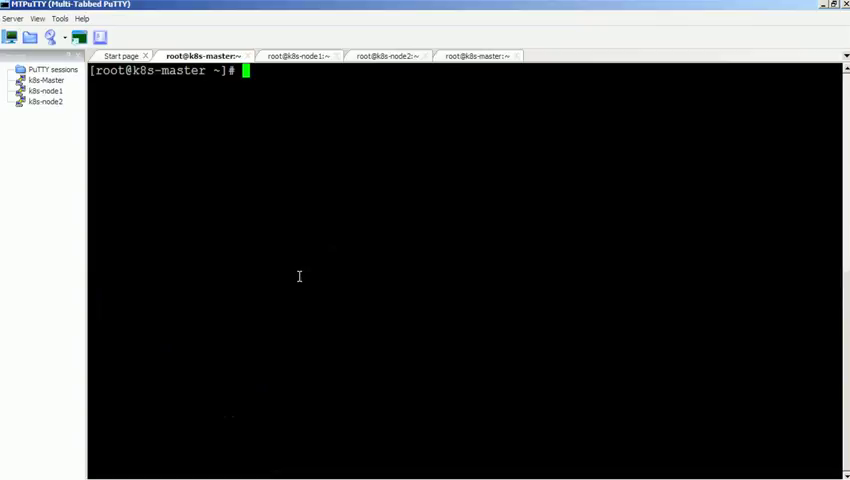
- Run kubectl get pod web-pod -o json and scroll through the JSON output
{"action": "type", "text": "kubectl get"}
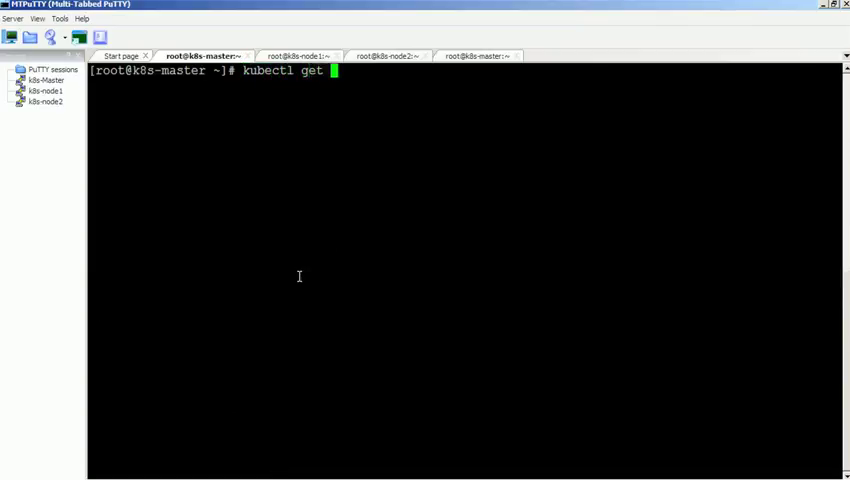
{"action": "type", "text": "pod web-pod -o json"}
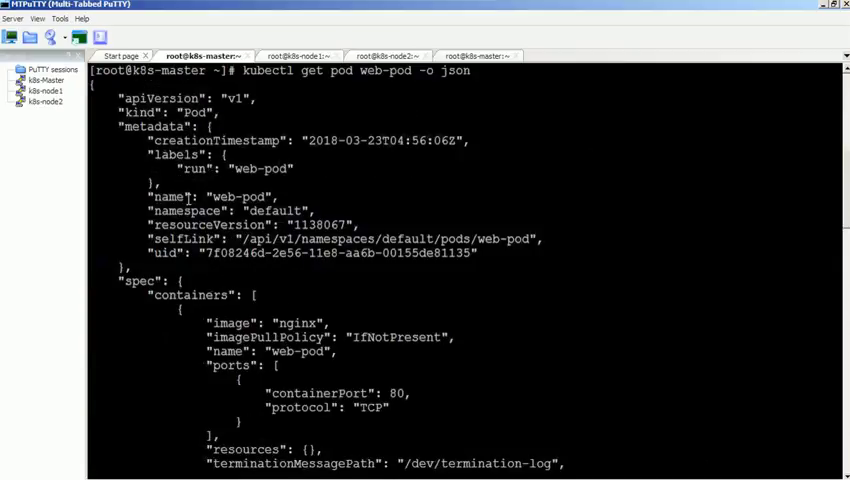
{"action": "scroll", "scroll_direction": "down", "scroll_amount": 3}
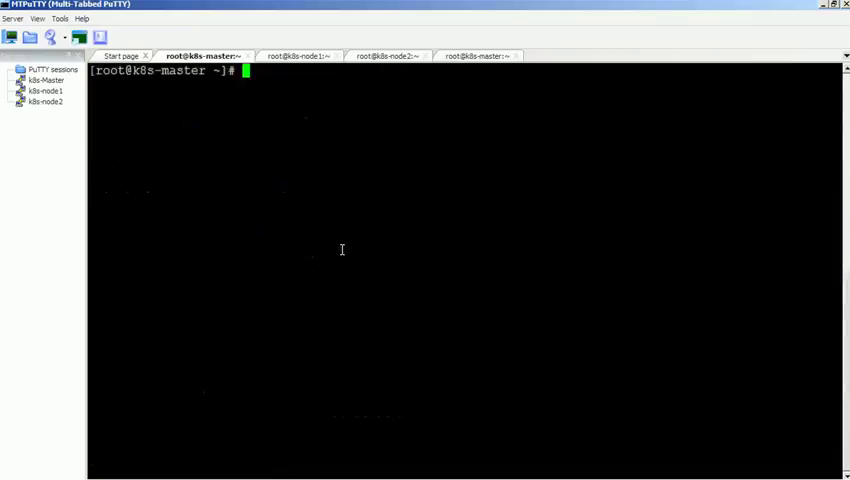
{"action": "mouse_move", "coordinate": [577, 467]}
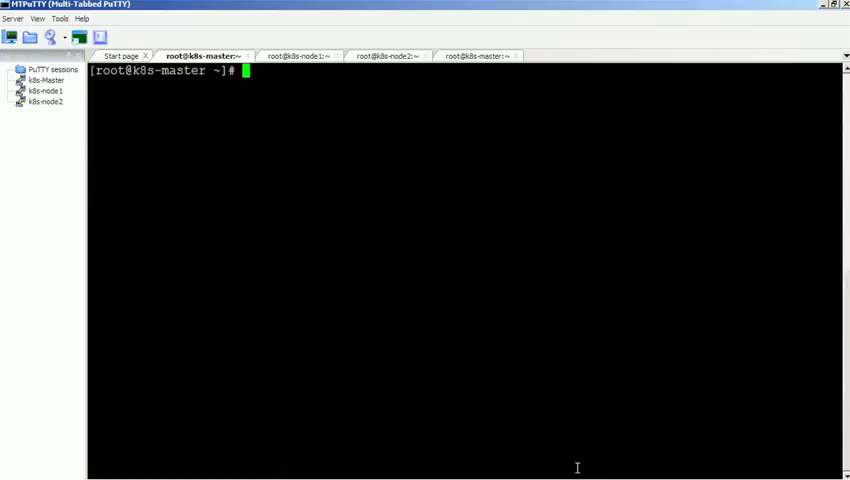